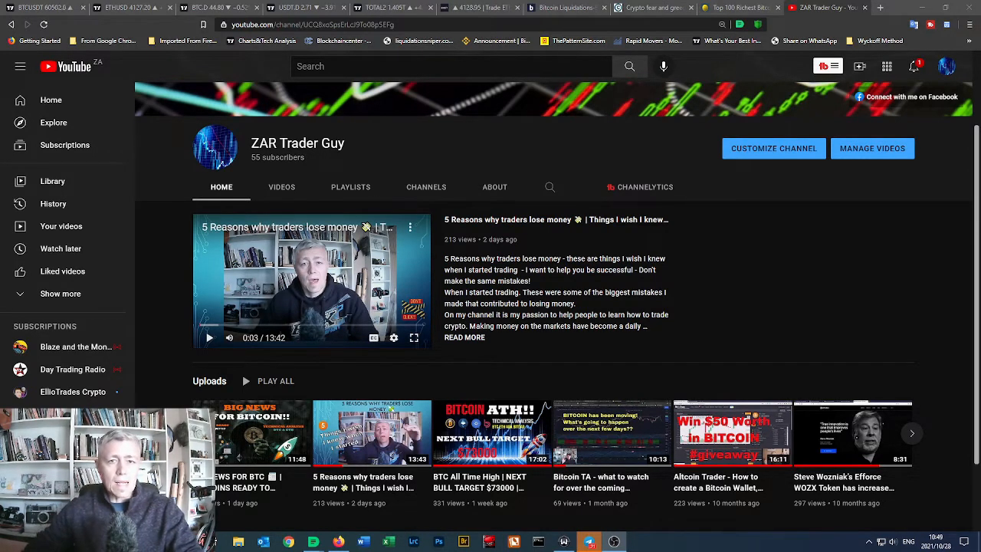
Bring up the hourly BTCUSDT Bybit perpetual chart in TradingView.
click(820, 8)
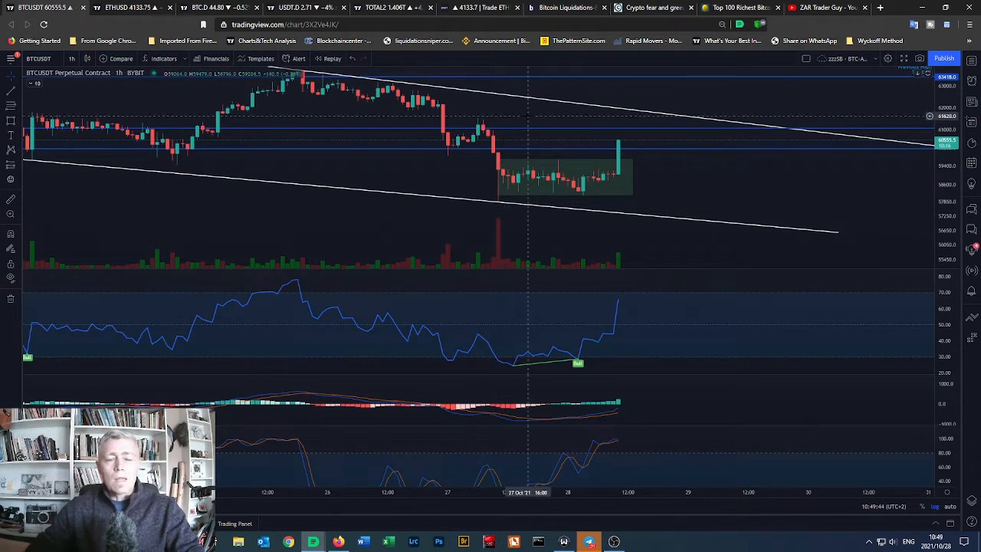
Show the top of Bybt's liquidation page with the $292.04M 24-hour total.
click(567, 8)
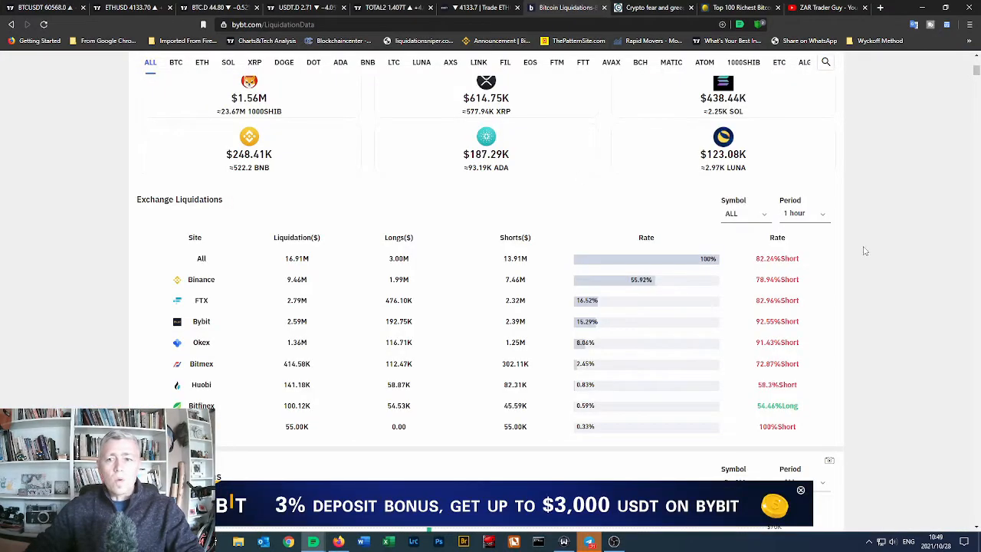
scroll(up, 3)
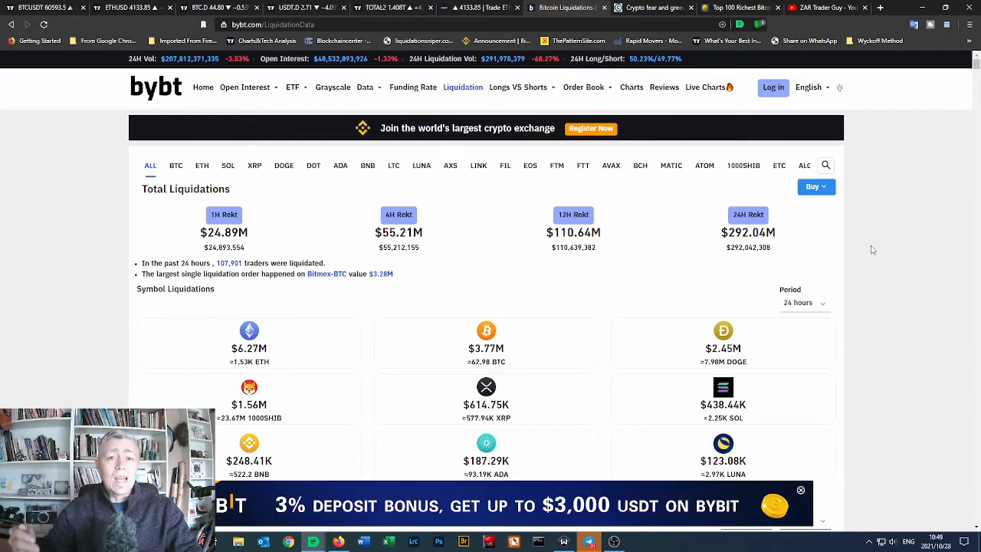
mouse_move(303, 345)
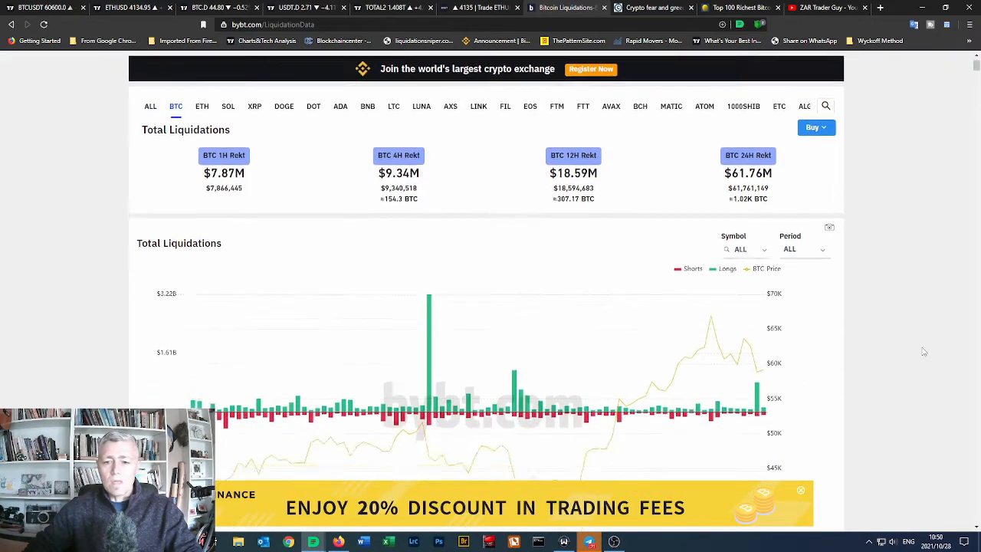
Scroll down to the Bitcoin total liquidations chart to inspect the early-September long spike.
scroll(down, 3)
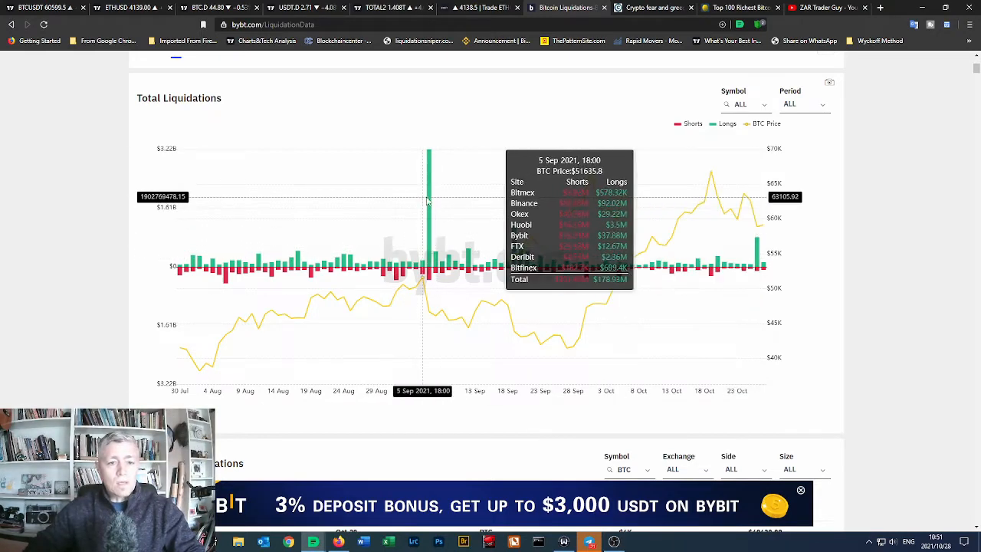
mouse_move(430, 212)
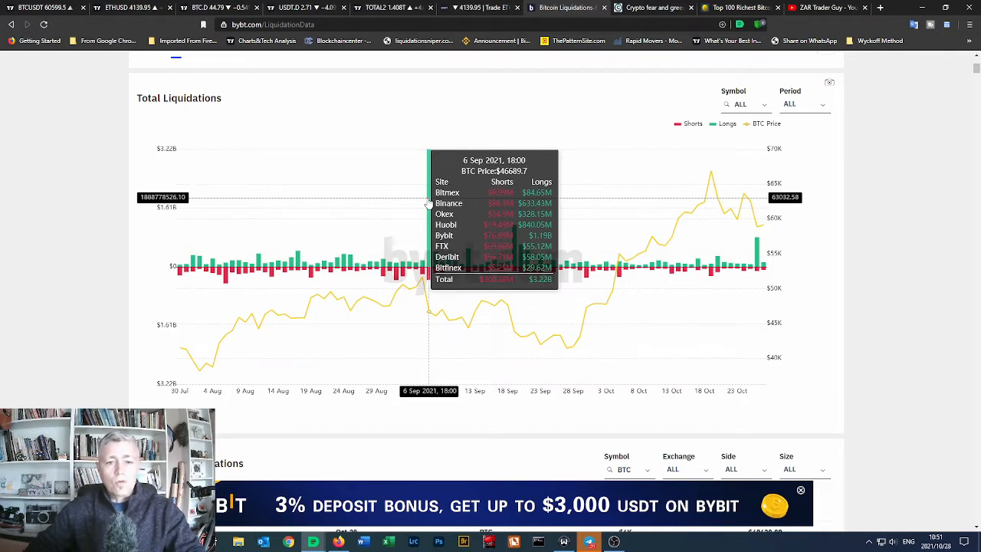
mouse_move(905, 214)
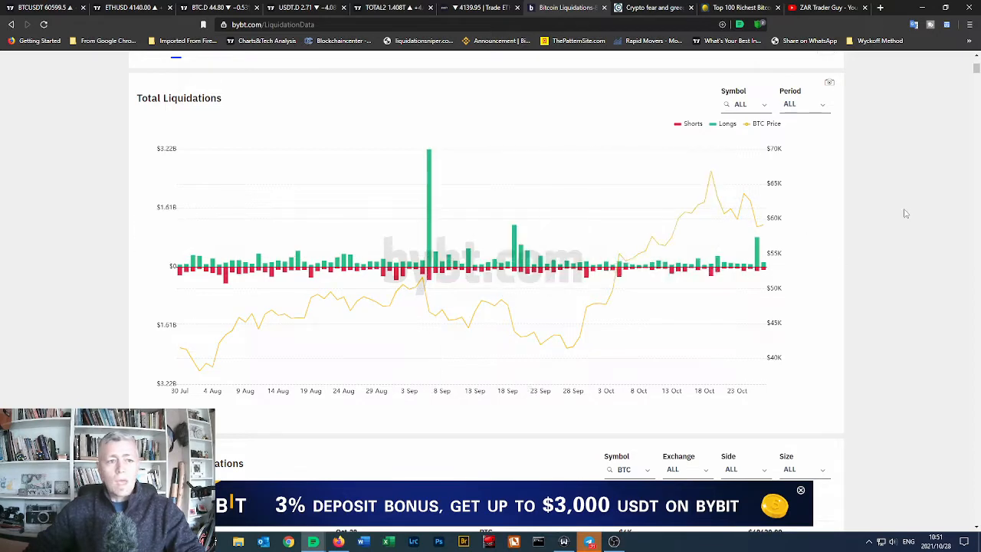
scroll(down, 3)
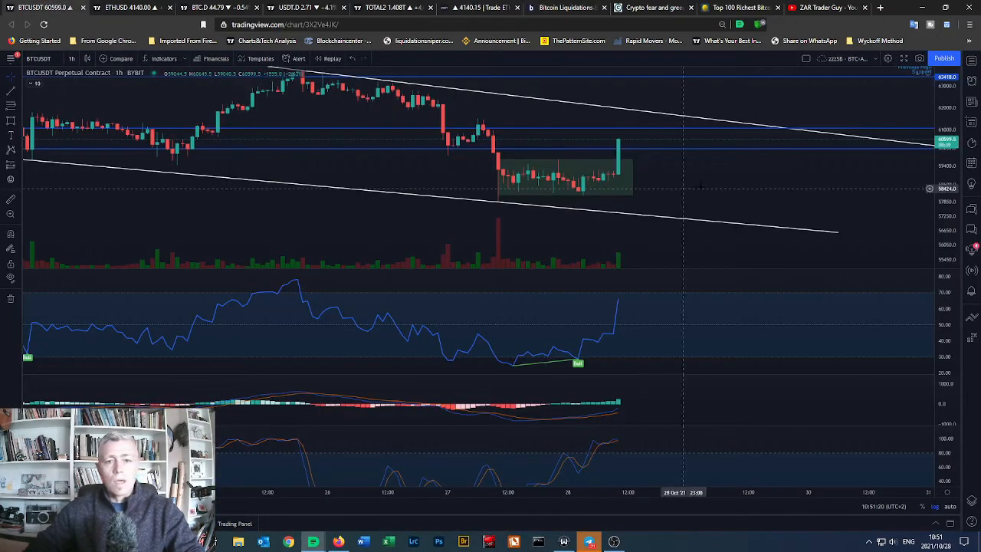
mouse_move(497, 178)
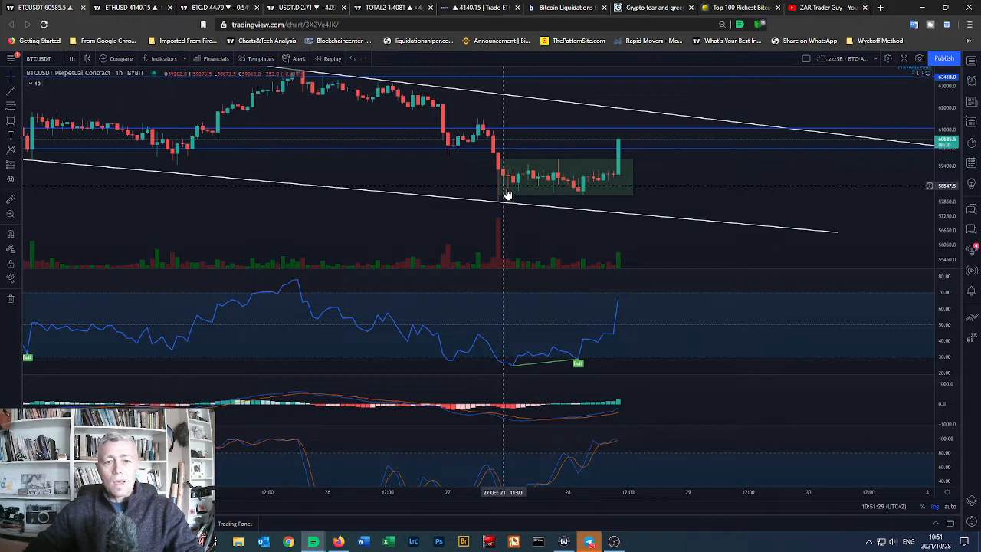
mouse_move(506, 193)
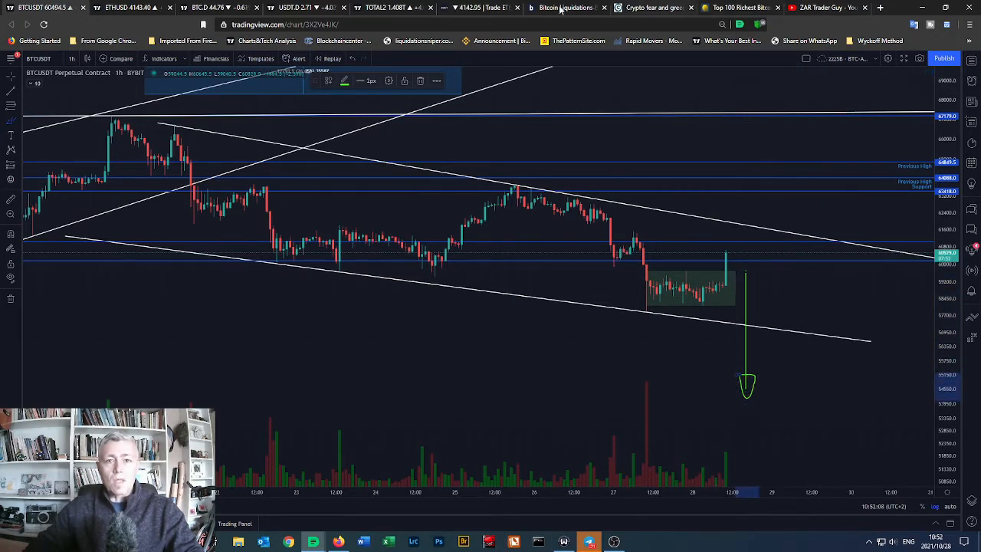
Return to the Bybt liquidations page after reviewing the descending channel projection.
click(567, 7)
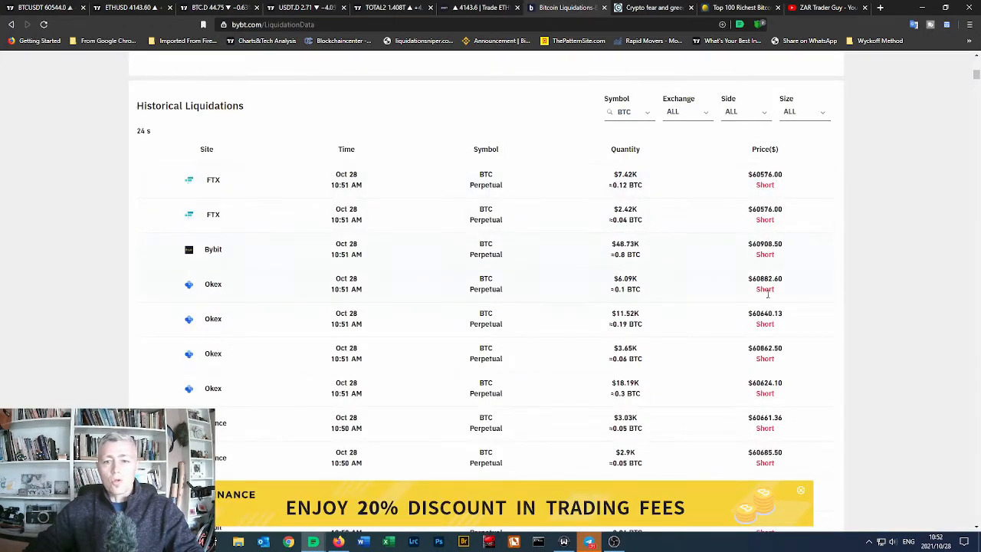
Scroll through the recent BTC perpetual short liquidations on Okex, Binance and Bybit.
scroll(down, 3)
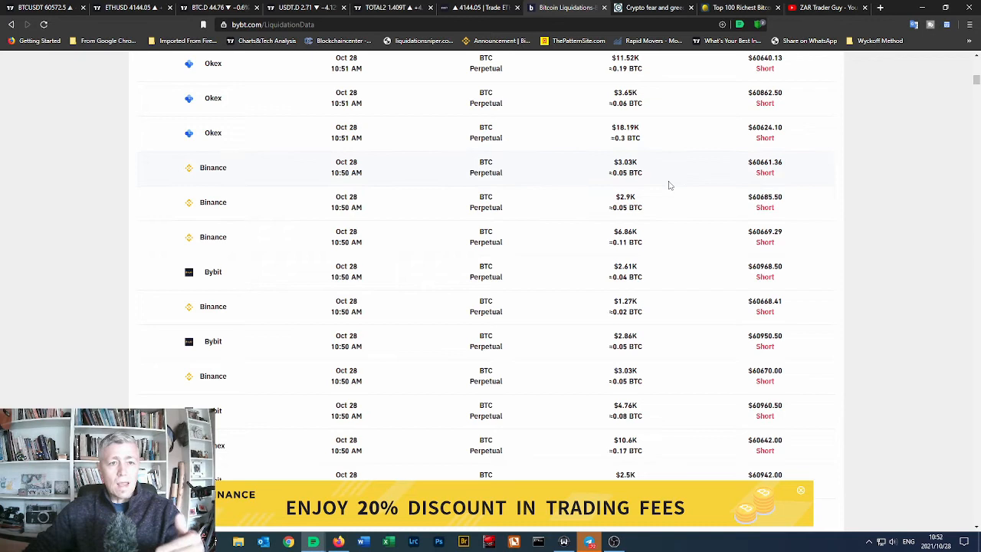
mouse_move(658, 157)
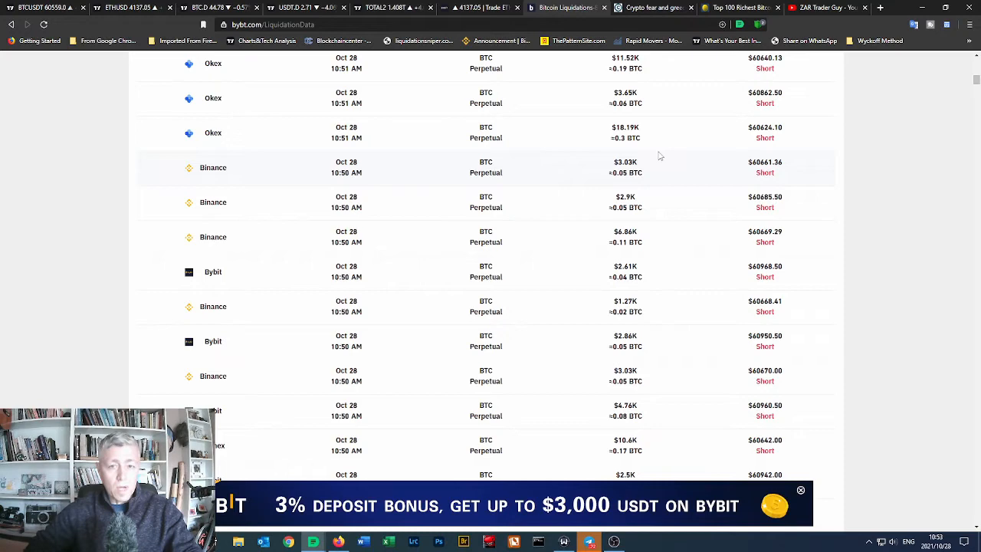
Show the Crypto Fear and Greed Index reading Greed today, Extreme Greed last week.
click(651, 8)
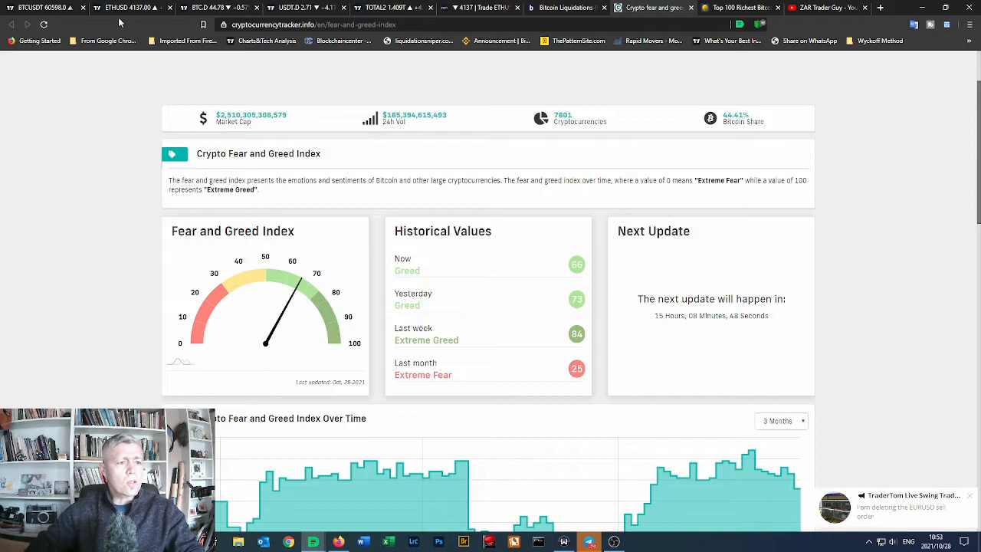
Review the open ETHUSD long on Bybit, its filled orders, then the positions list again.
click(131, 8)
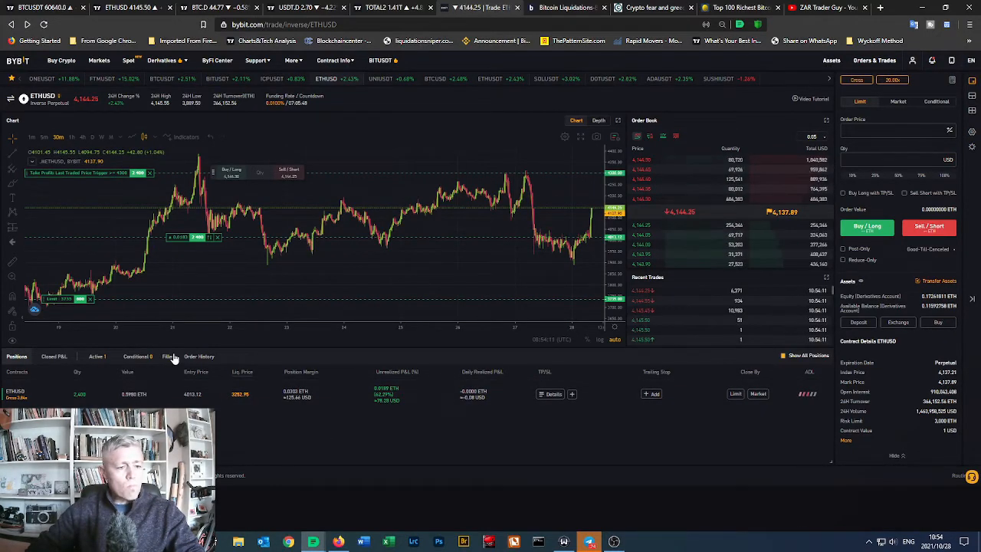
click(169, 355)
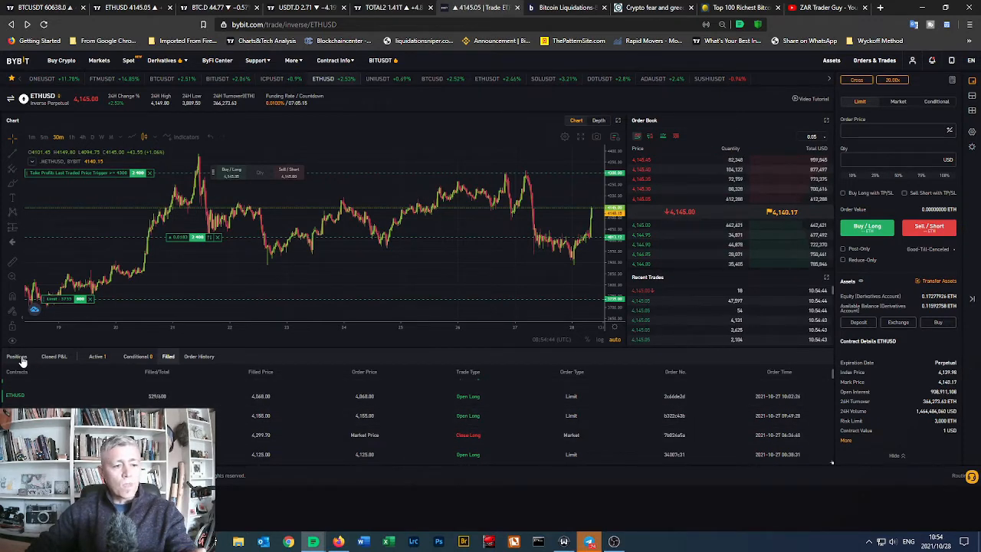
click(17, 356)
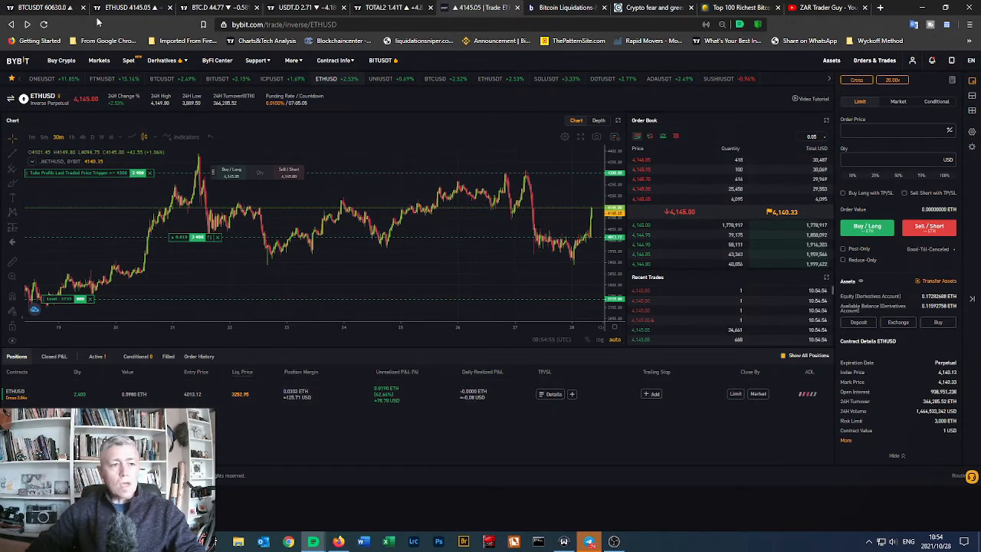
click(130, 7)
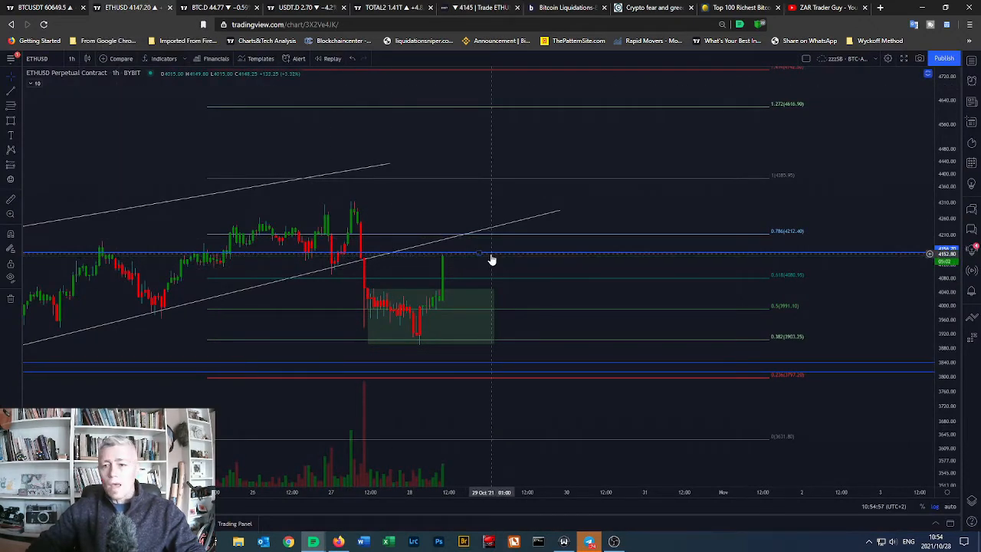
mouse_move(447, 262)
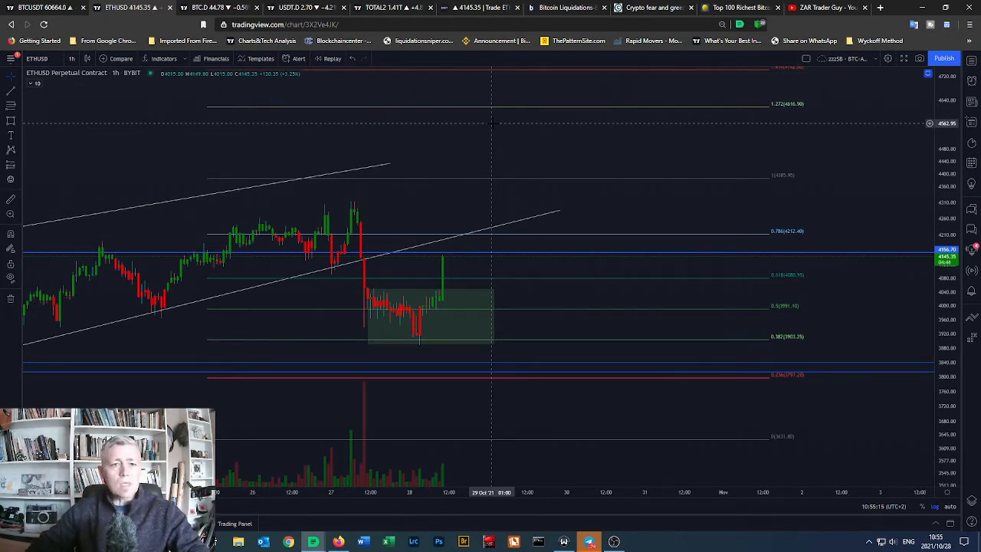
Bring up BitInfoCharts' top 100 richest Bitcoin addresses list.
click(736, 8)
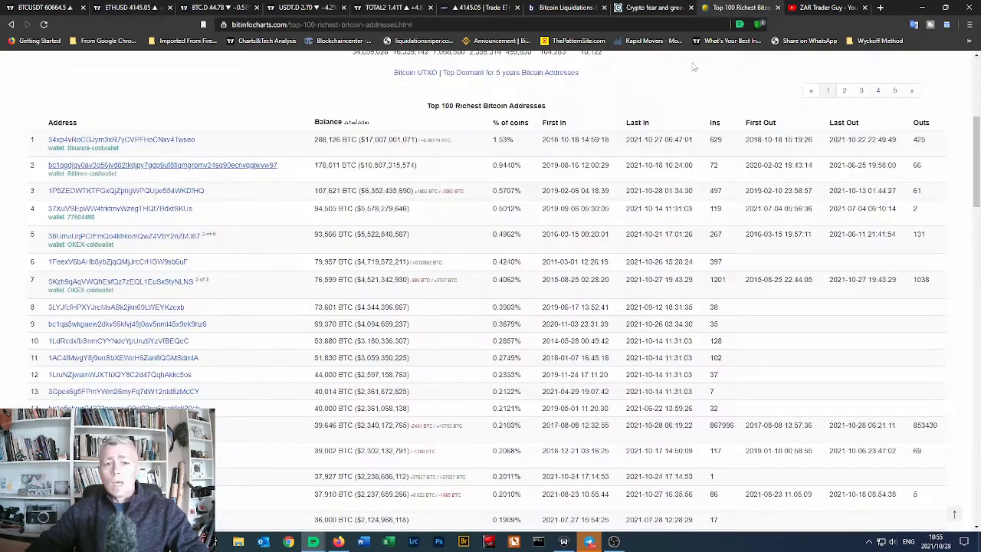
Inspect a top whale address's balance history and dollar figure, then the USDT.D dominance chart.
click(115, 190)
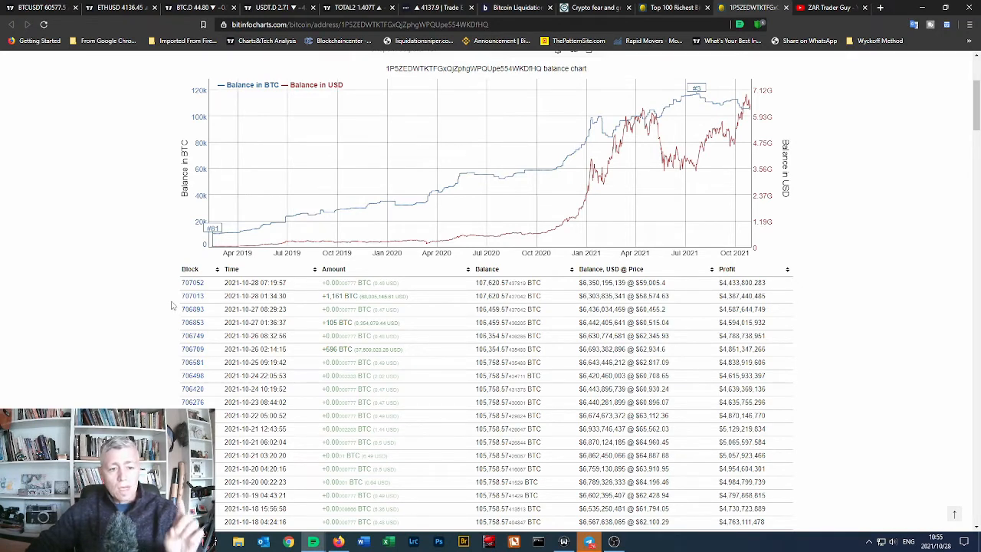
mouse_move(320, 297)
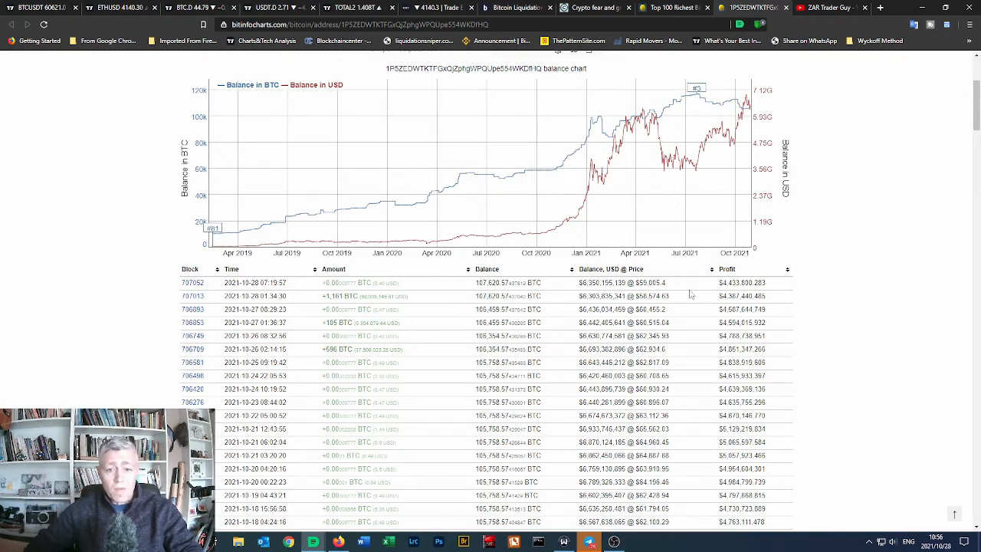
double_click(652, 296)
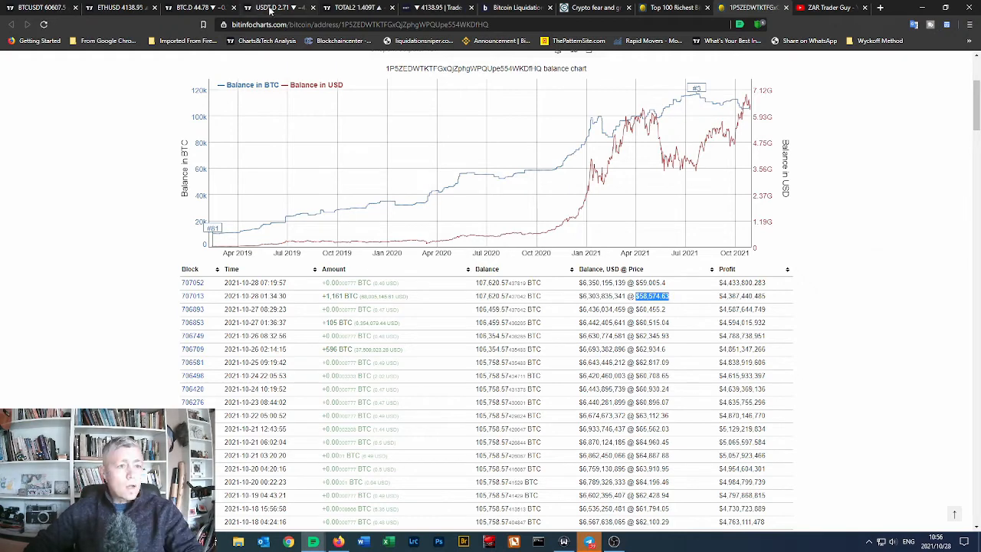
click(272, 8)
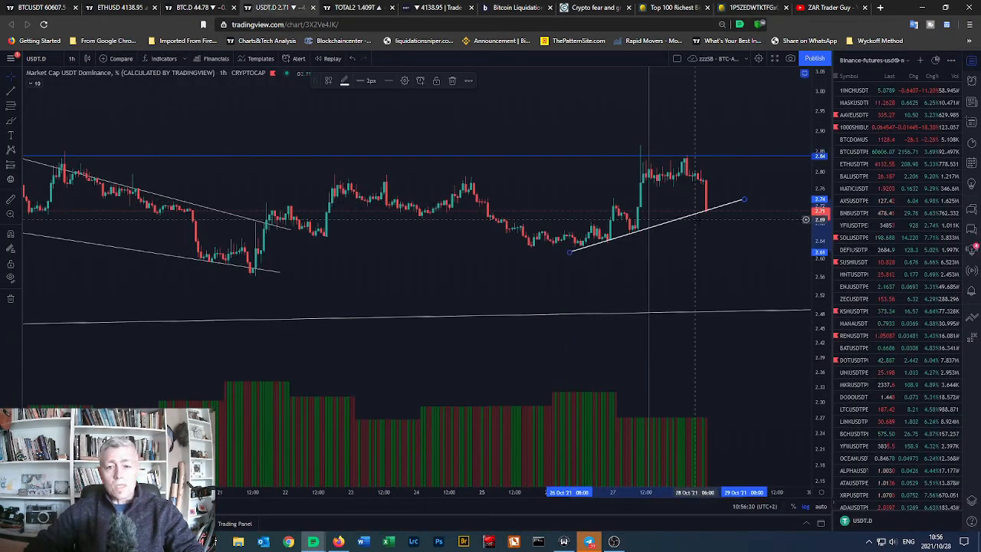